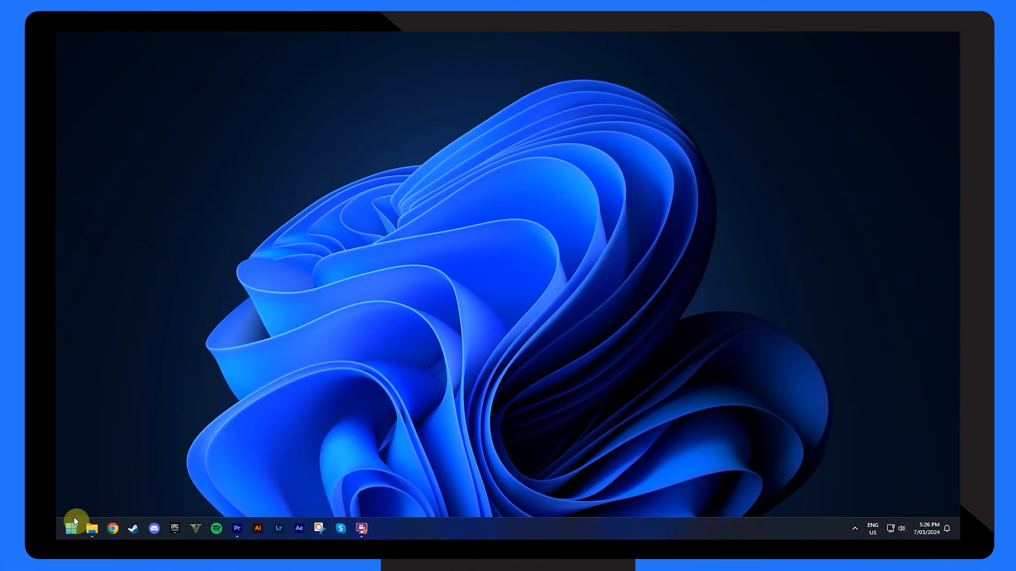
# Step: Restart the PC from the Start menu's power options
pyautogui.click(71, 528)
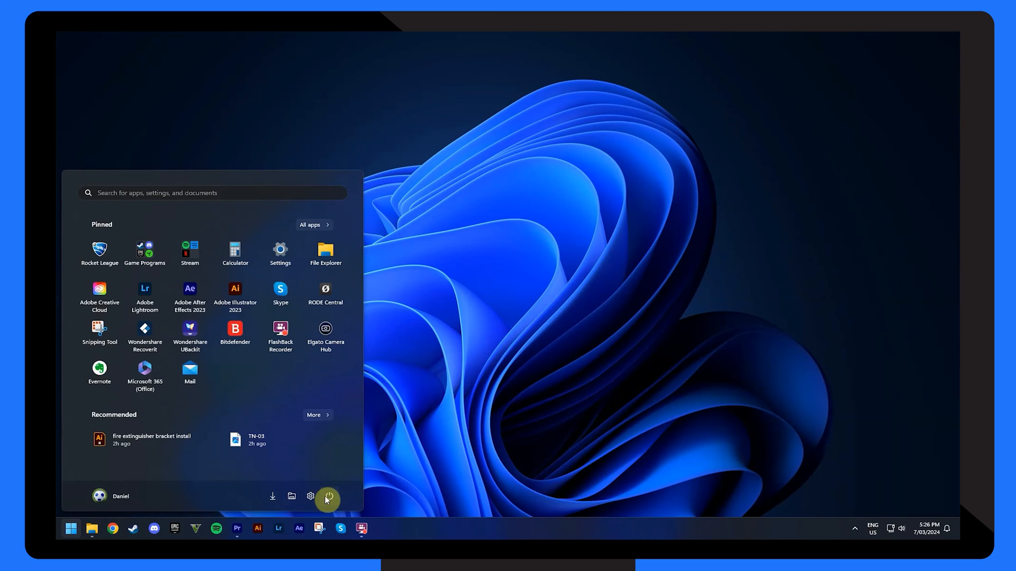
pyautogui.click(329, 496)
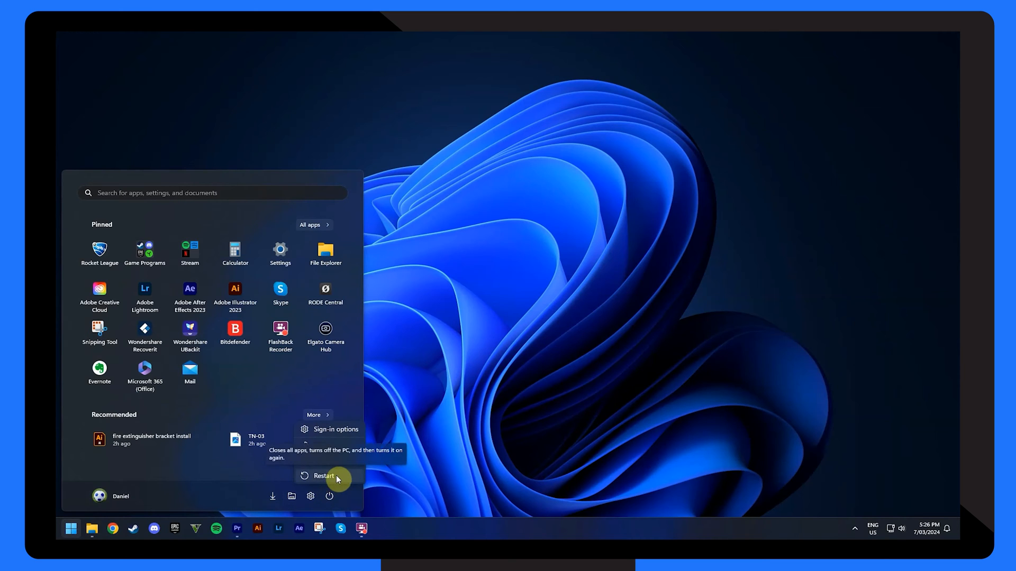
pyautogui.click(323, 475)
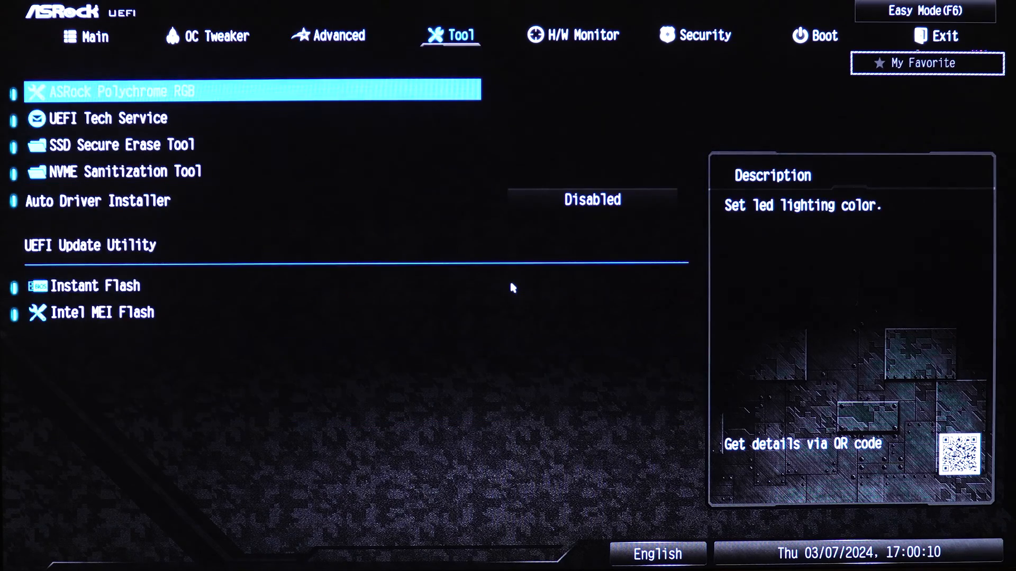
# Step: Under Security > Secure Boot, set Secure Boot to Enabled and acknowledge the Setup Mode warning
pyautogui.click(695, 36)
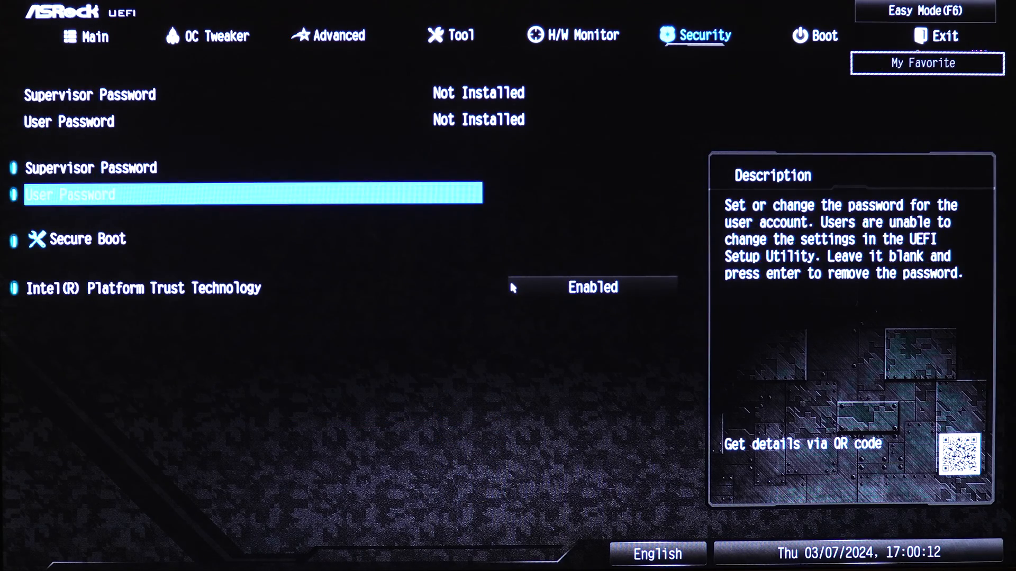
pyautogui.click(88, 240)
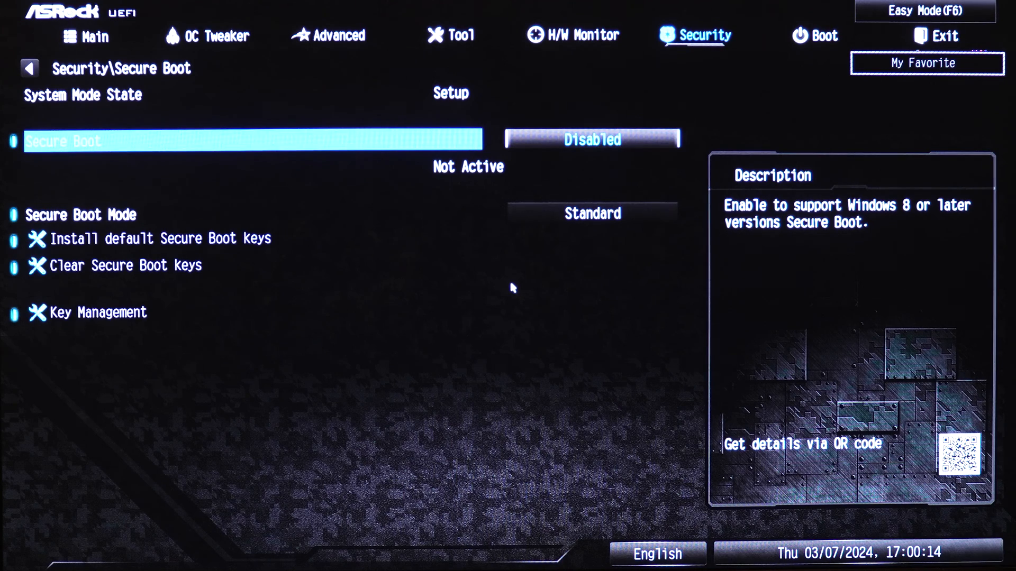
pyautogui.click(590, 138)
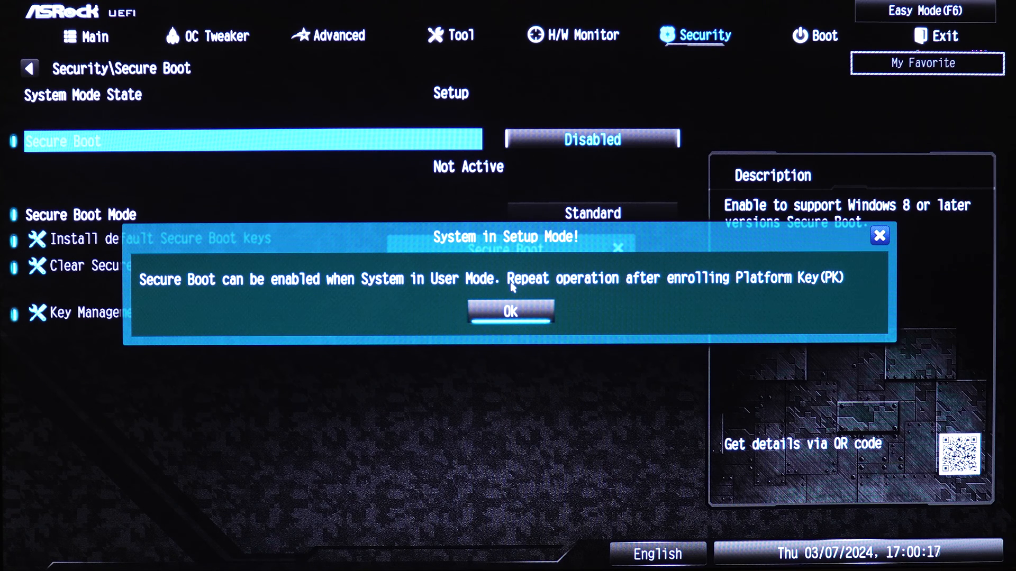
pyautogui.click(510, 311)
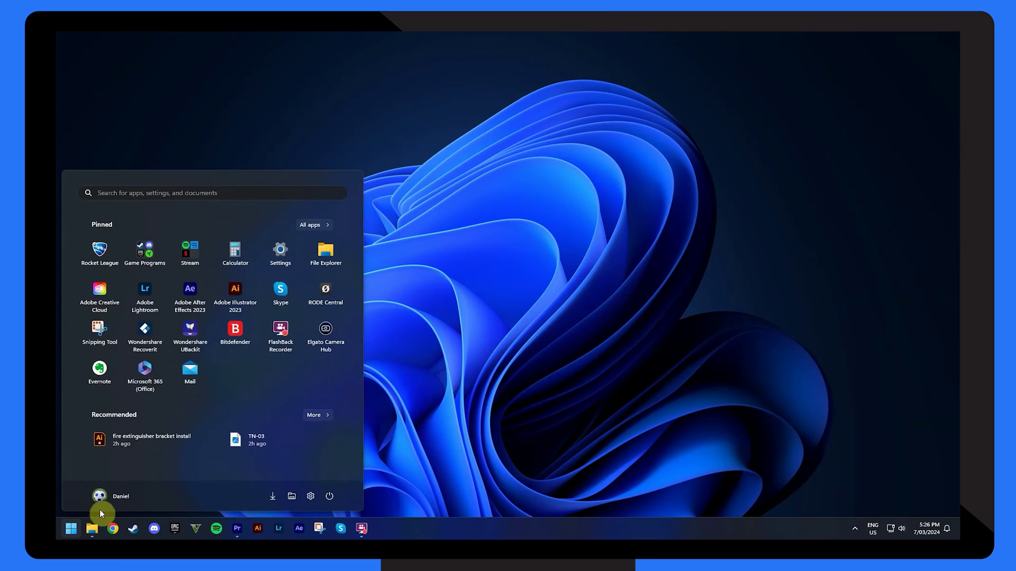
# Step: Restart the PC again from the Start menu's power options
pyautogui.click(329, 496)
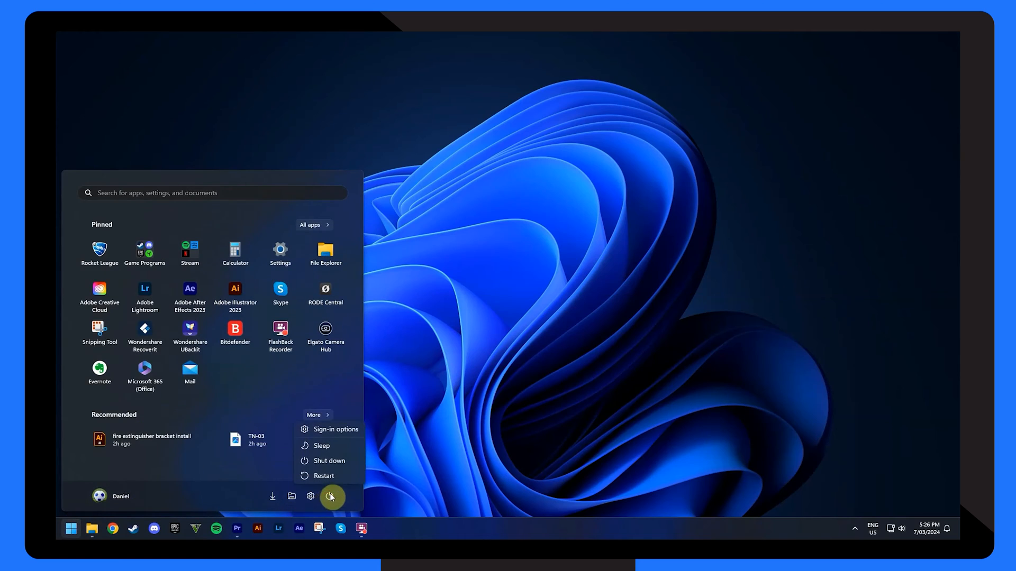
pyautogui.click(324, 476)
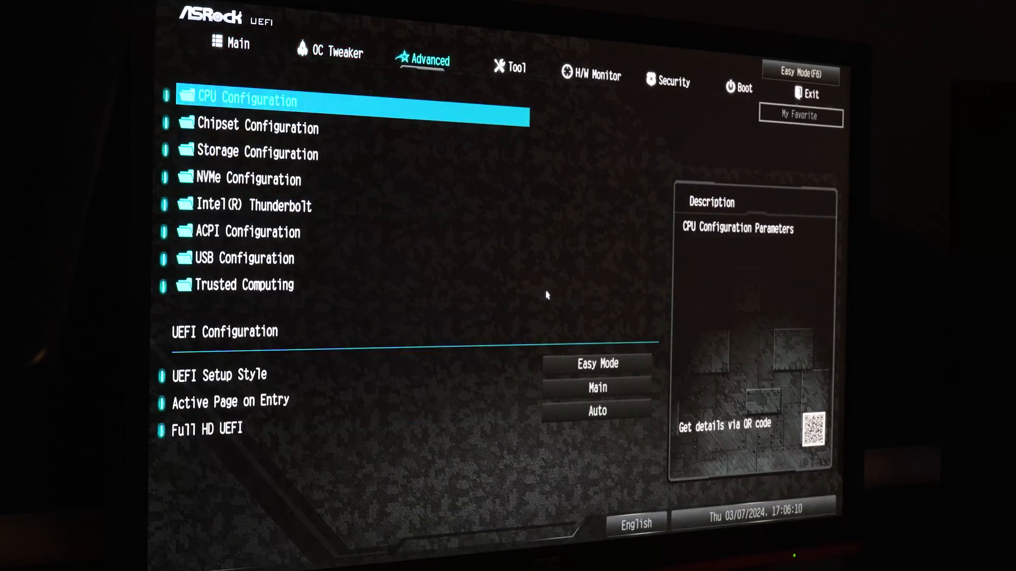
# Step: Review Boot Option #1 (Windows Boot Manager) in the Boot section
pyautogui.click(743, 88)
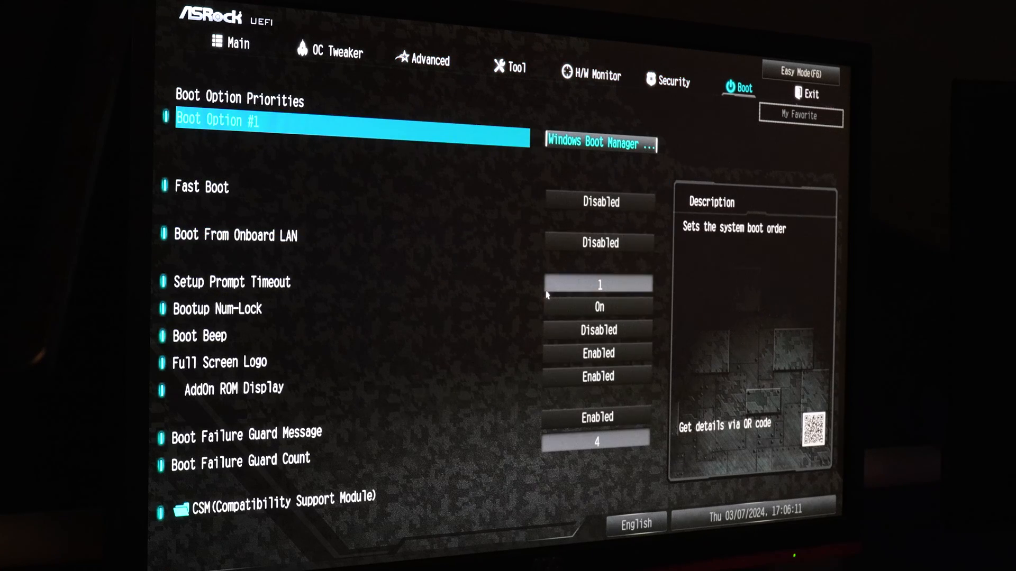
pyautogui.click(199, 335)
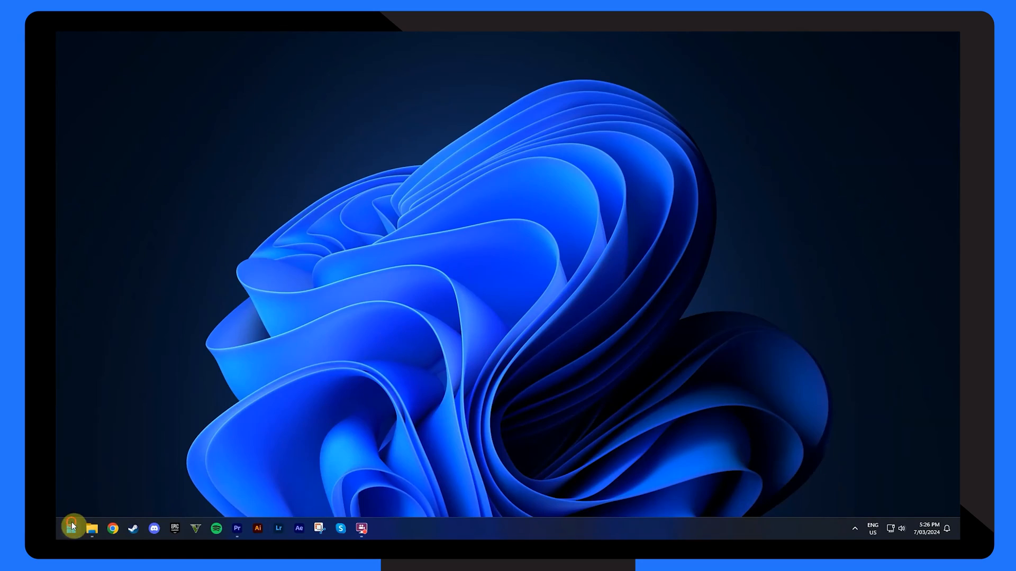
# Step: Restart the PC once more from the Start menu
pyautogui.click(71, 528)
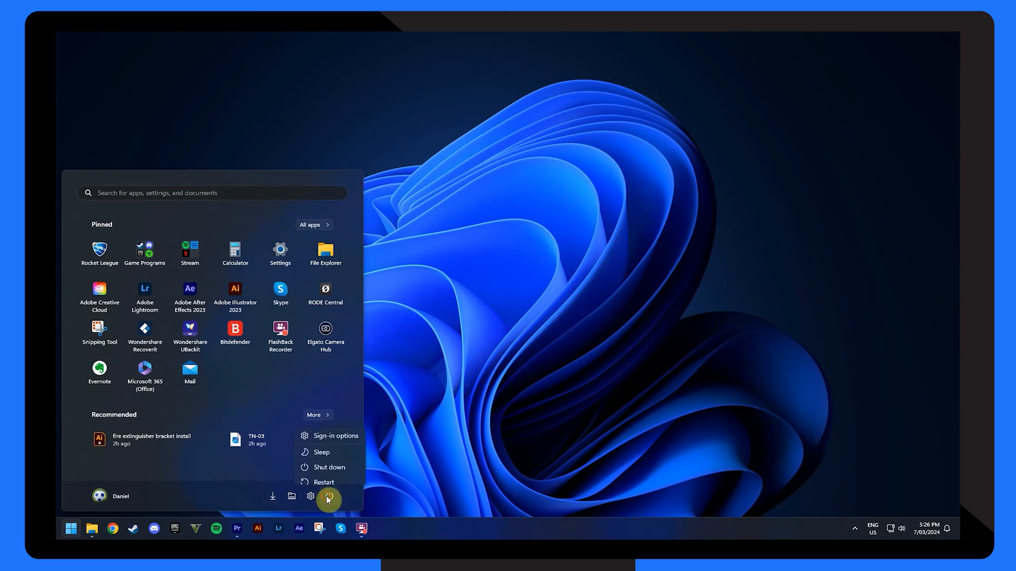
pyautogui.click(323, 482)
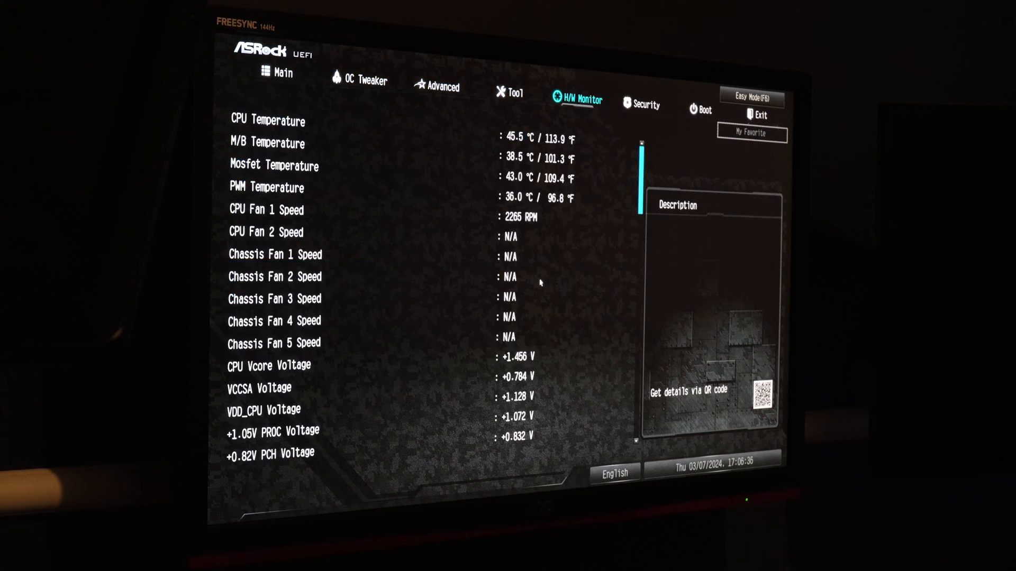
# Step: Set Intel(R) Platform Trust Technology to Enabled in the Security section
pyautogui.click(646, 105)
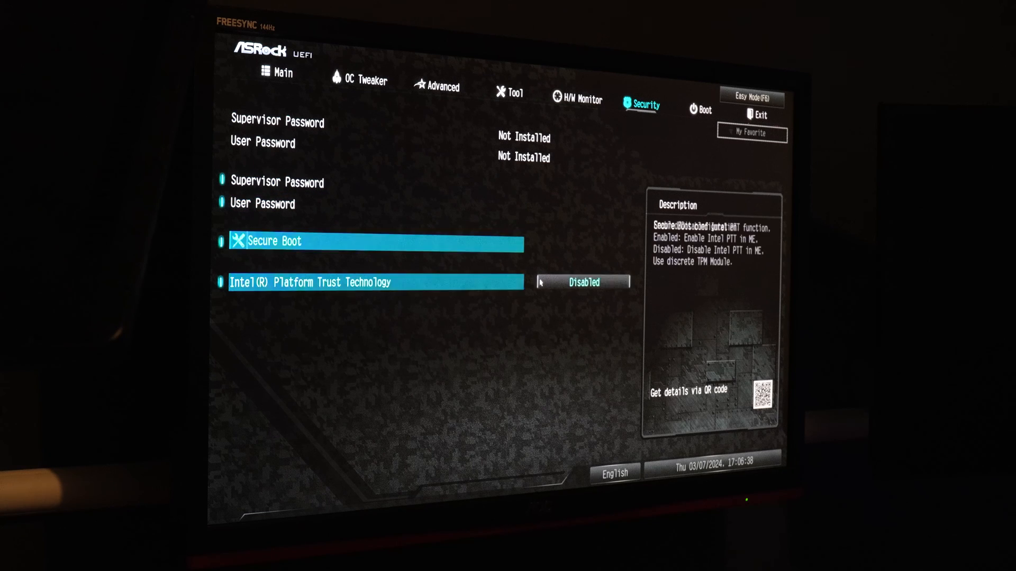
pyautogui.press('Down')
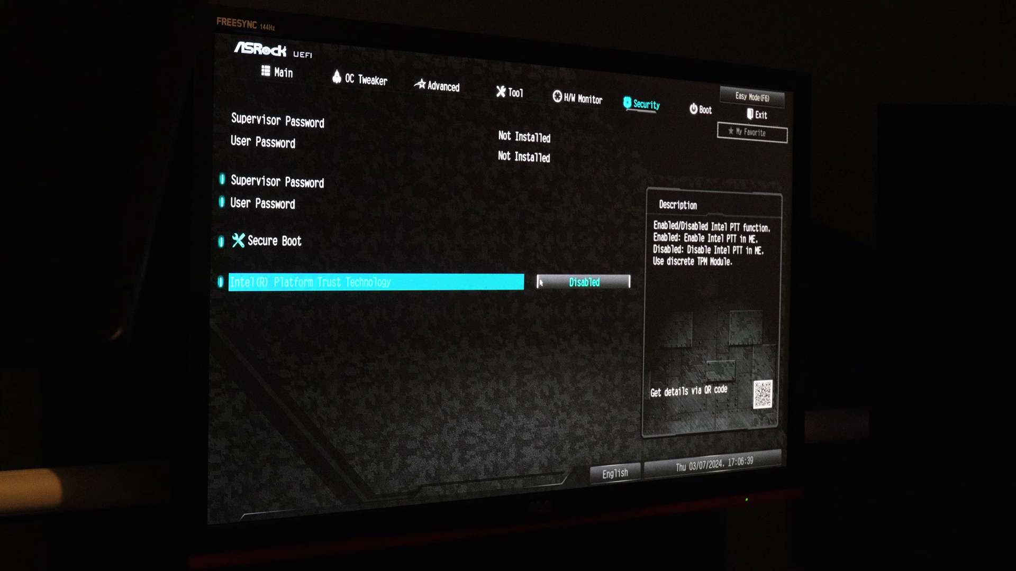
pyautogui.click(581, 281)
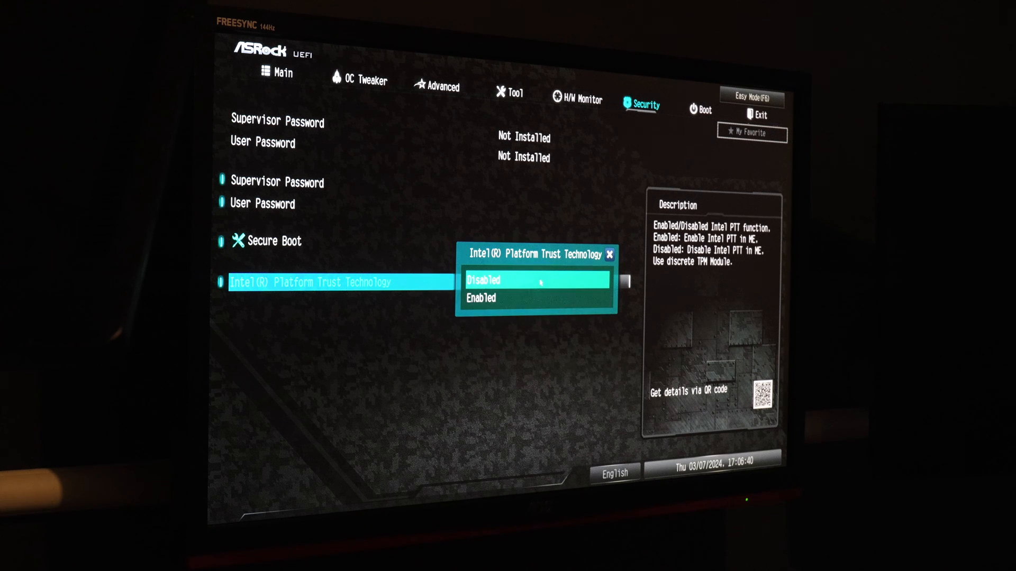
pyautogui.click(481, 297)
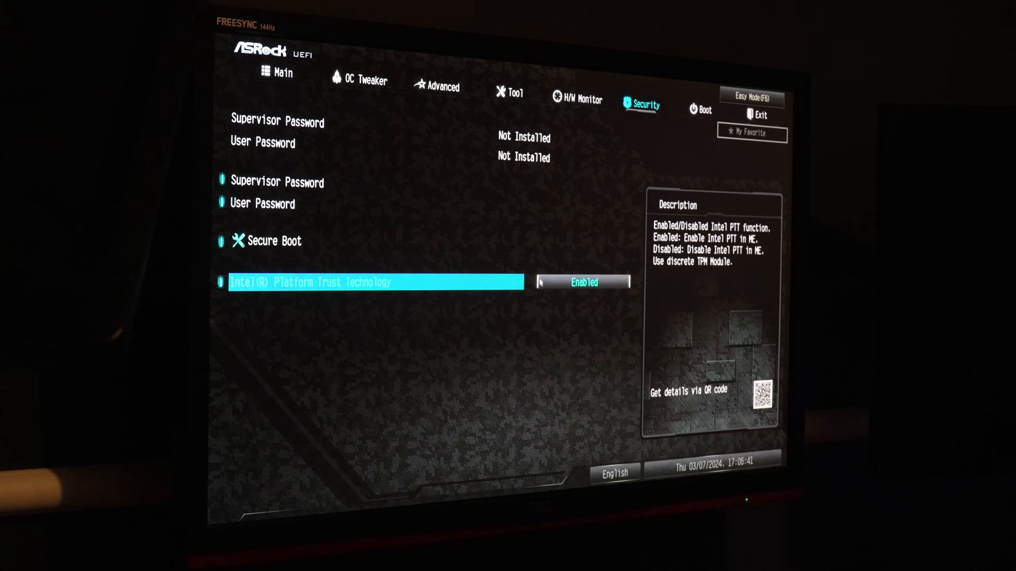
pyautogui.click(704, 110)
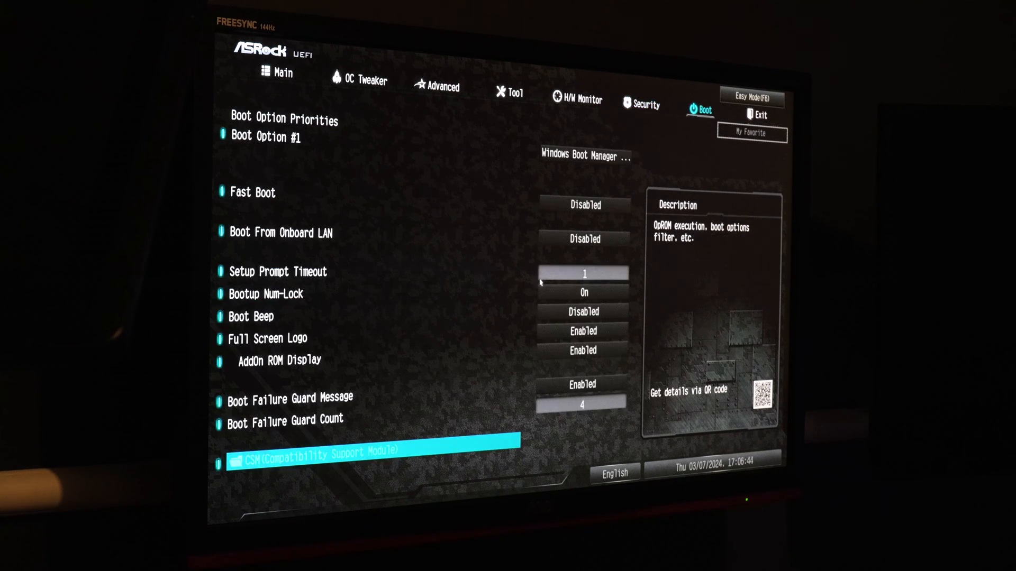
pyautogui.click(647, 103)
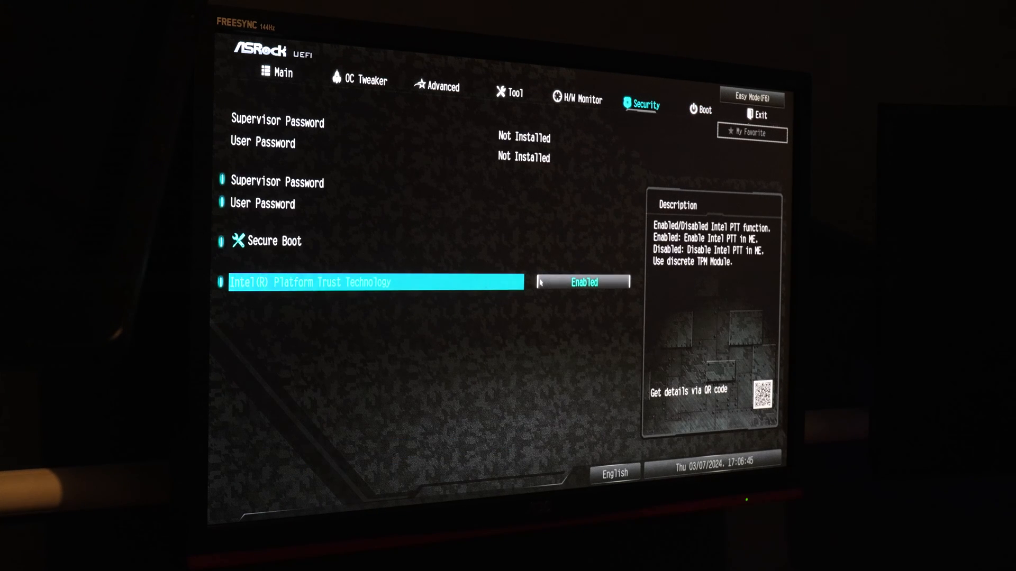
pyautogui.click(275, 240)
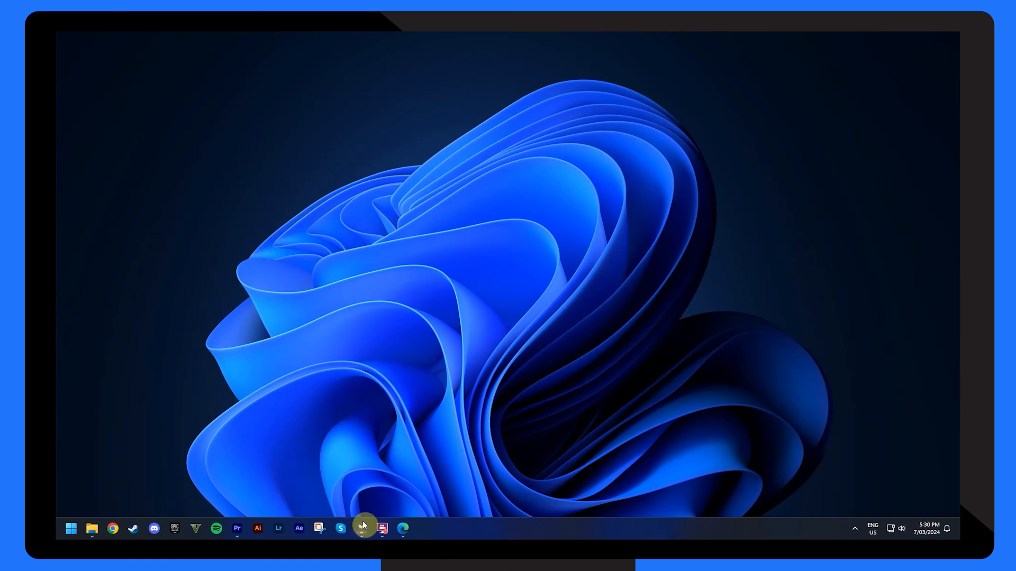
# Step: Create a new UBackit backup of Documents and Downloads with B-DRIVE (F:) as destination
pyautogui.click(362, 529)
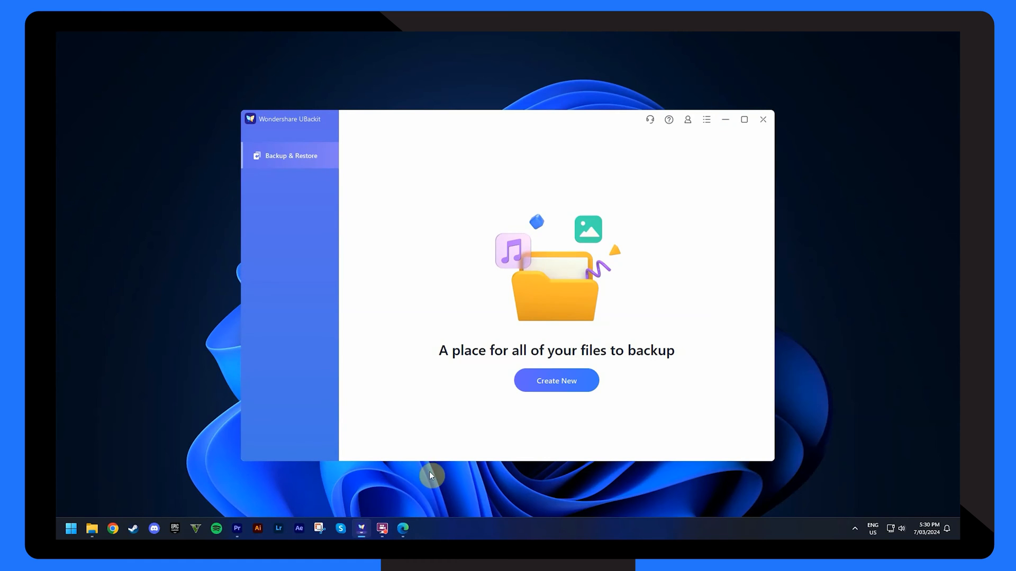
pyautogui.click(555, 380)
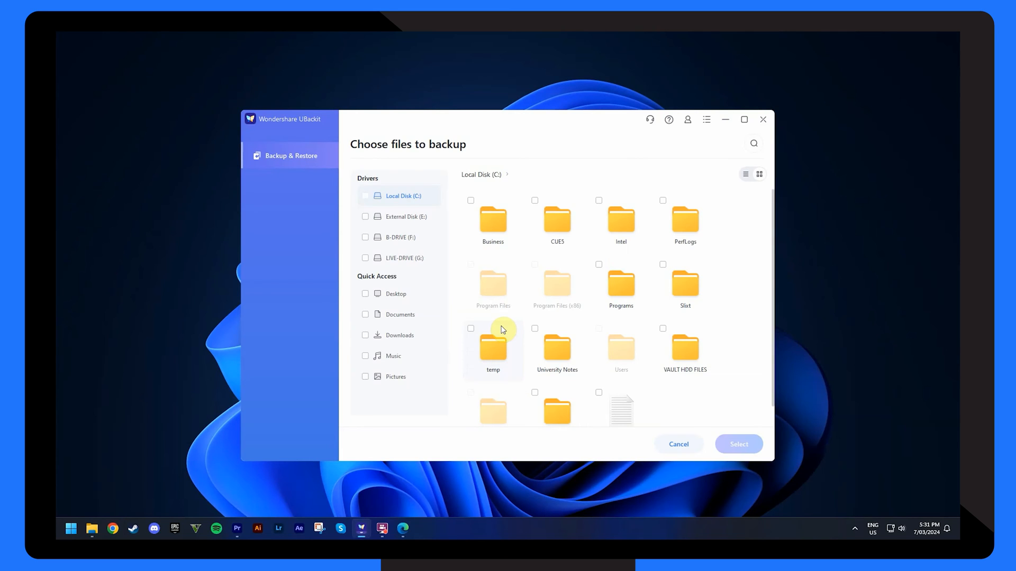
pyautogui.click(365, 314)
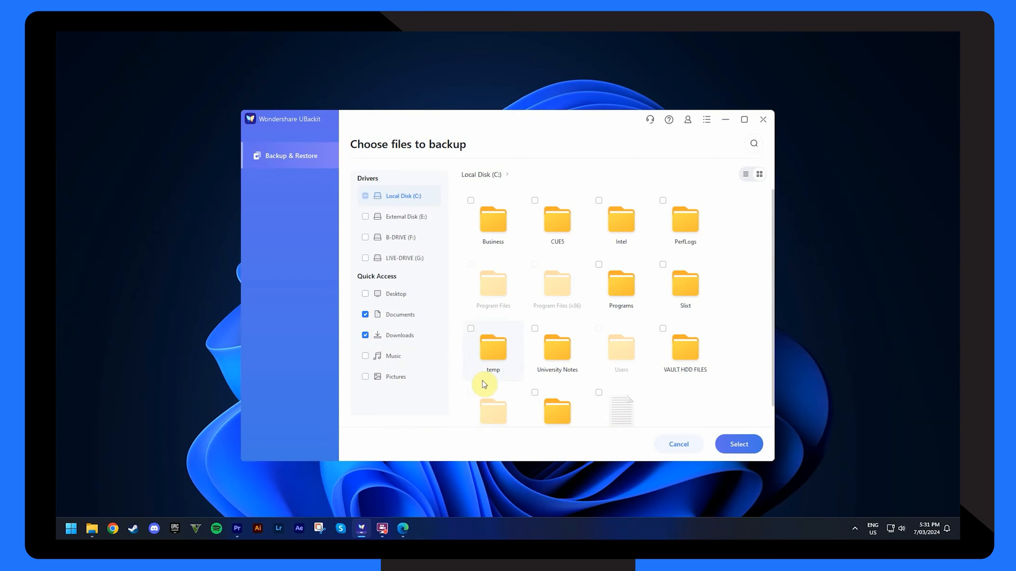
pyautogui.click(738, 444)
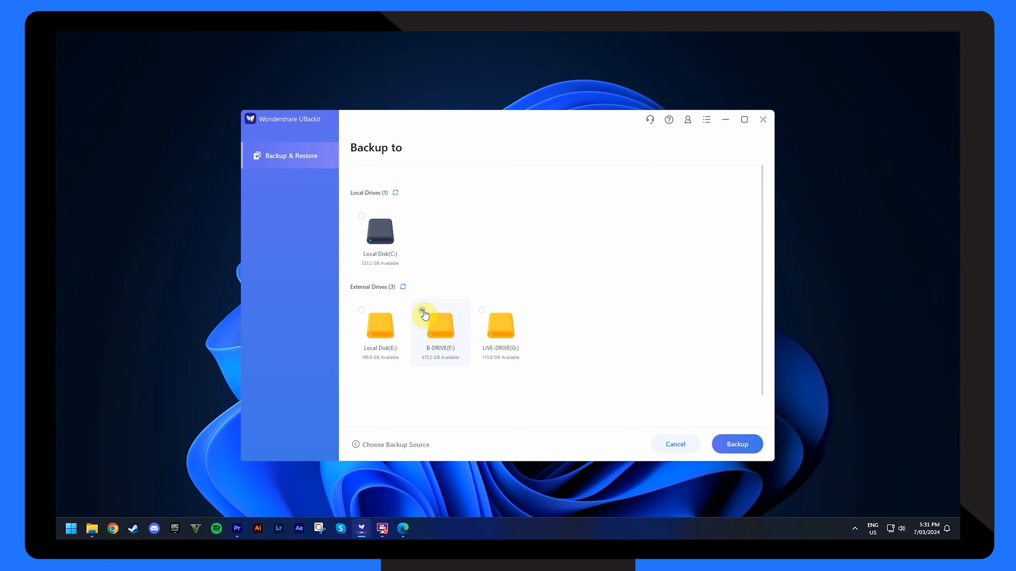
pyautogui.click(423, 310)
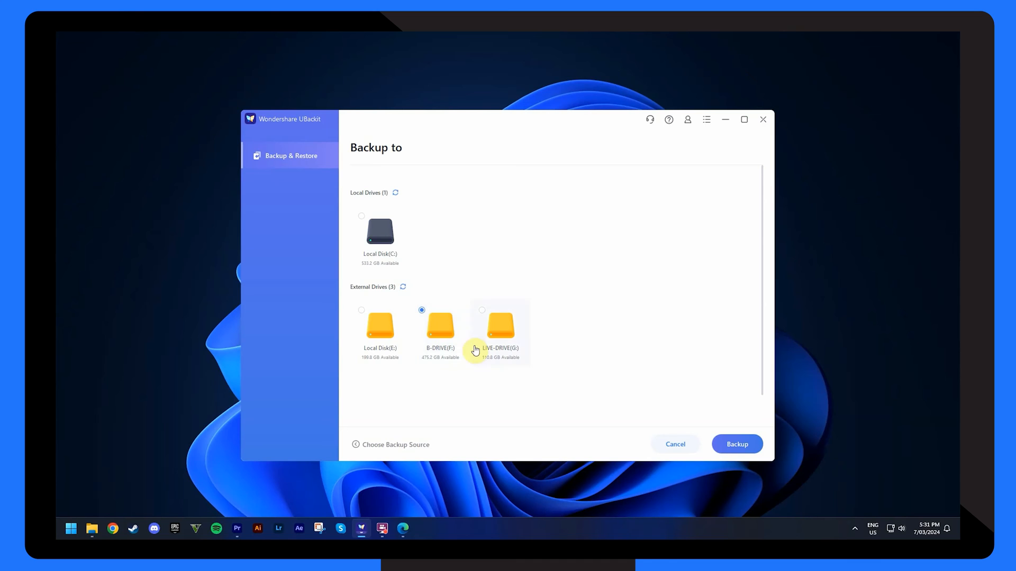